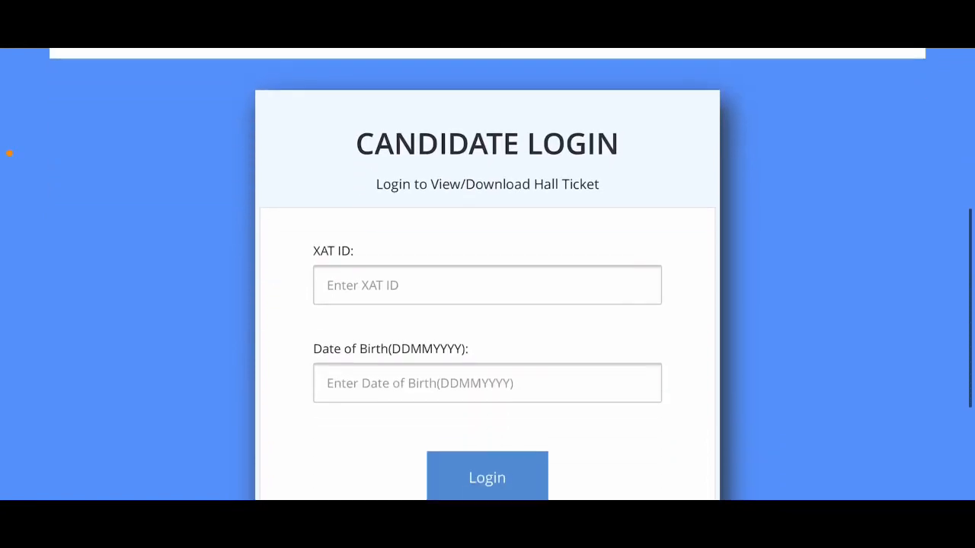
{"action": "scroll", "scroll_direction": "down", "scroll_amount": 3}
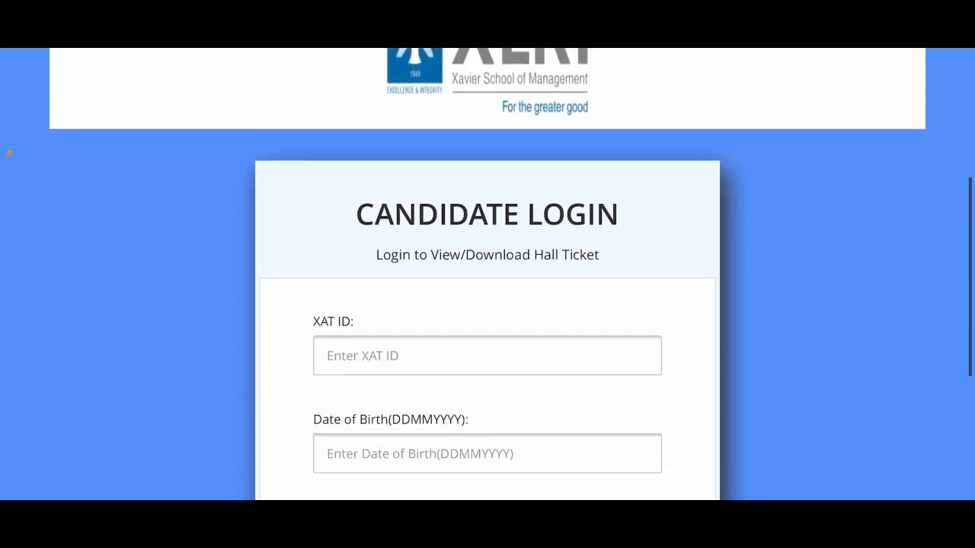
{"action": "scroll", "scroll_direction": "down", "scroll_amount": 3}
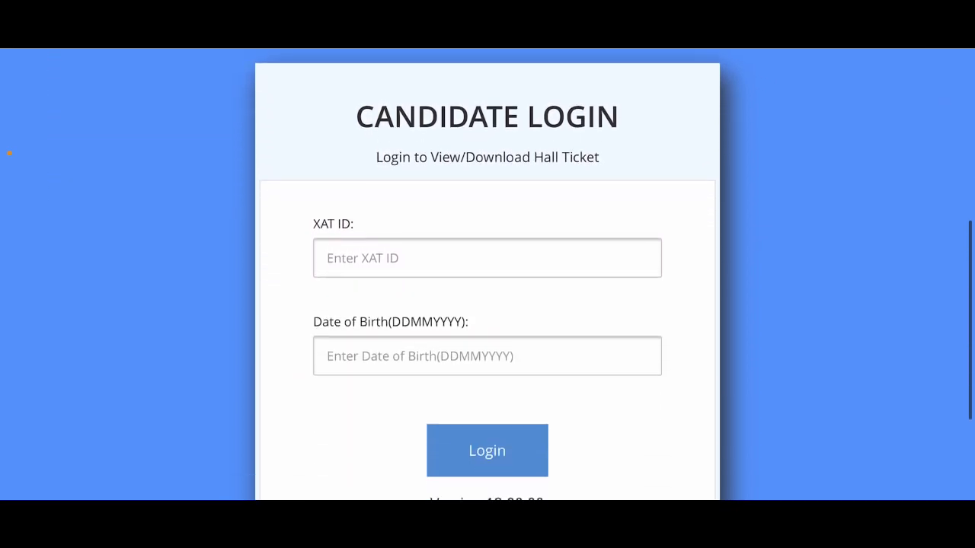
{"action": "scroll", "scroll_direction": "down", "scroll_amount": 3}
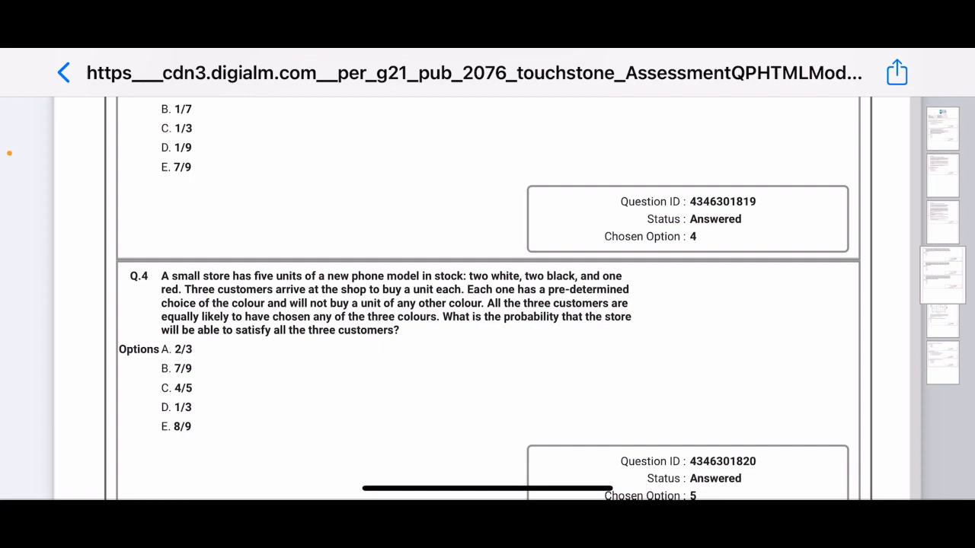
{"action": "scroll", "scroll_direction": "up", "scroll_amount": 3}
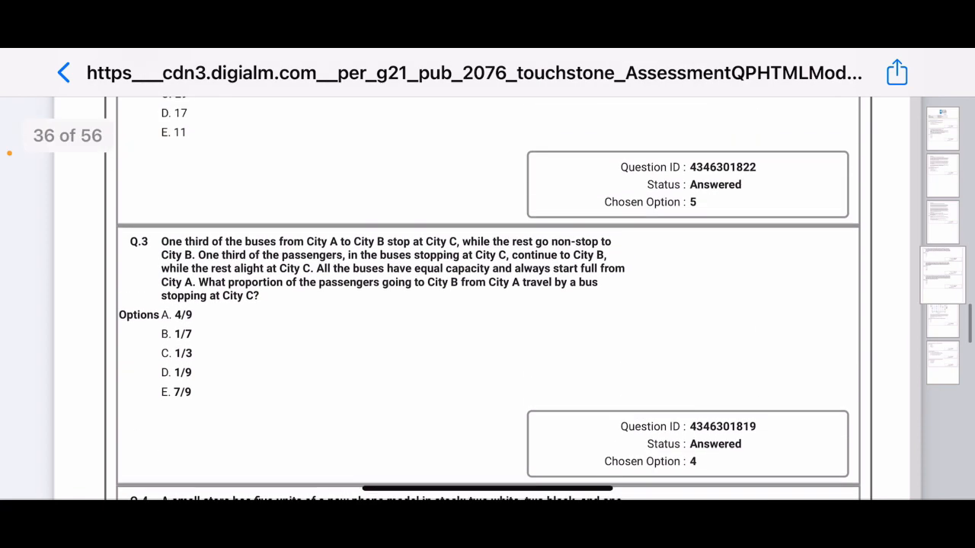
{"action": "scroll", "scroll_direction": "down", "scroll_amount": 3}
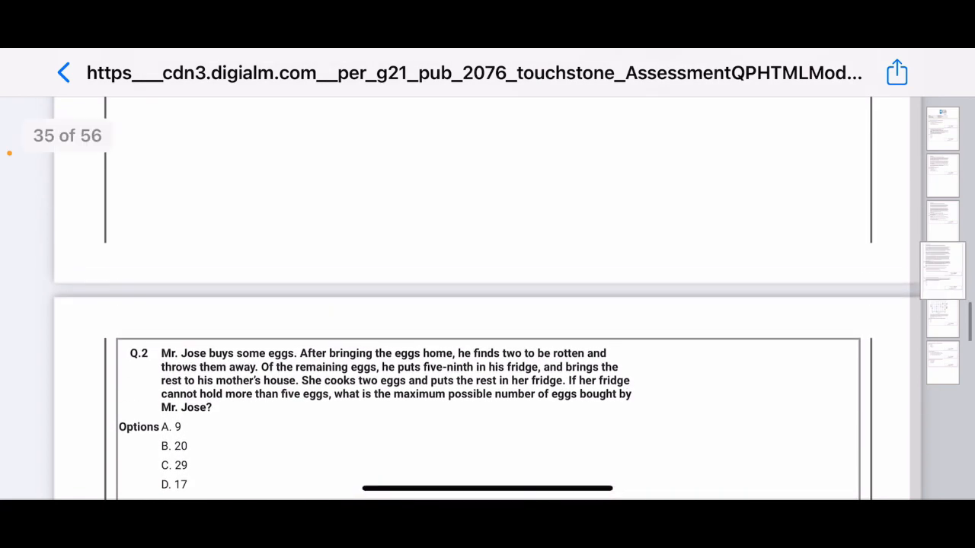
{"action": "scroll", "scroll_direction": "down", "scroll_amount": 3}
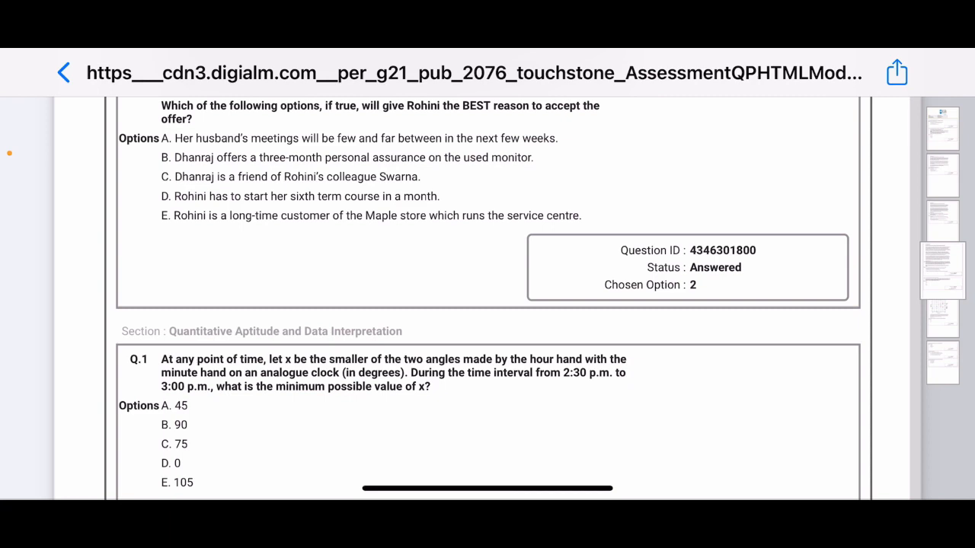
{"action": "scroll", "scroll_direction": "down", "scroll_amount": 3}
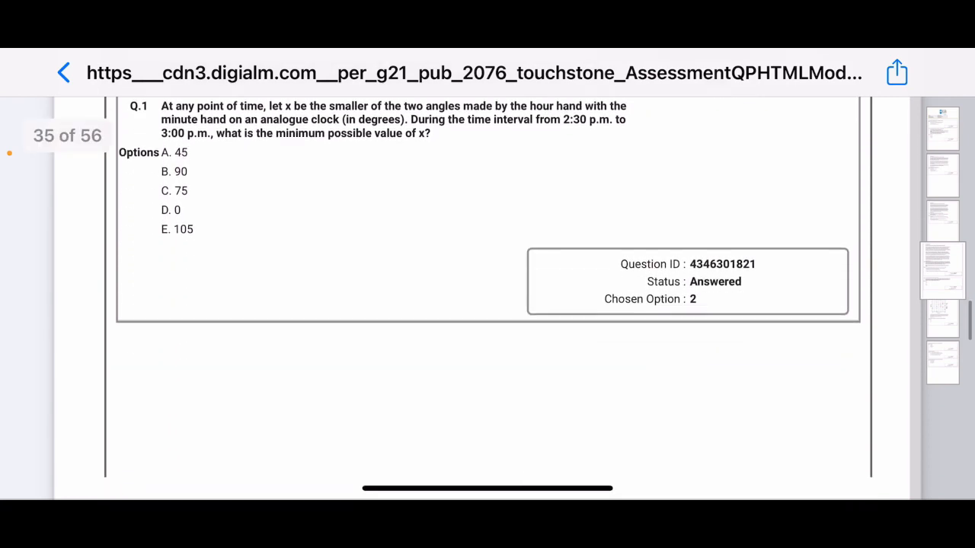
{"action": "scroll", "scroll_direction": "down", "scroll_amount": 3}
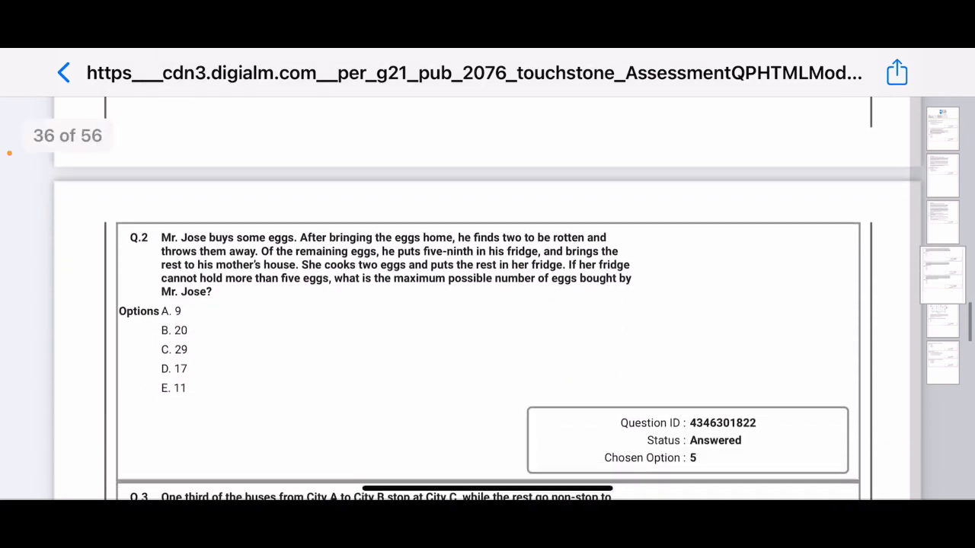
{"action": "scroll", "scroll_direction": "down", "scroll_amount": 3}
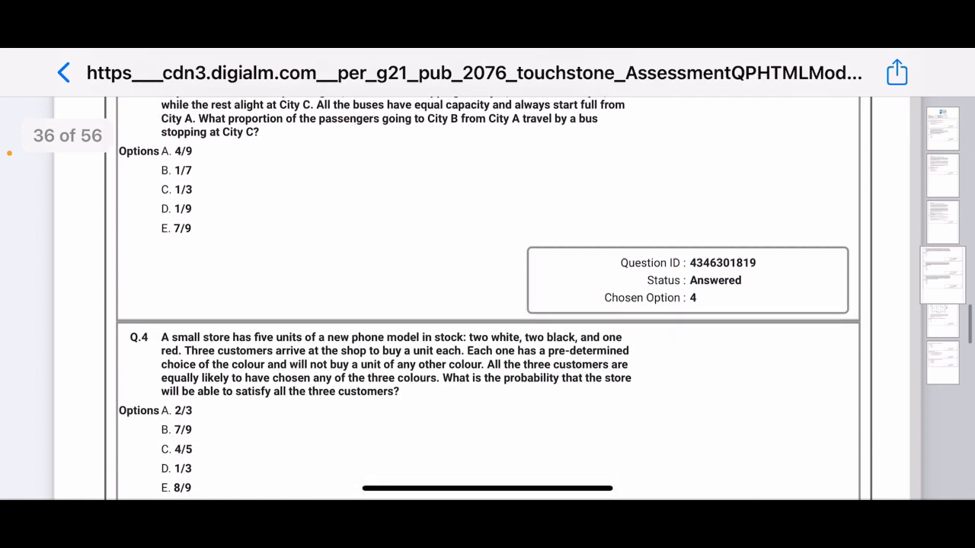
{"action": "scroll", "scroll_direction": "down", "scroll_amount": 3}
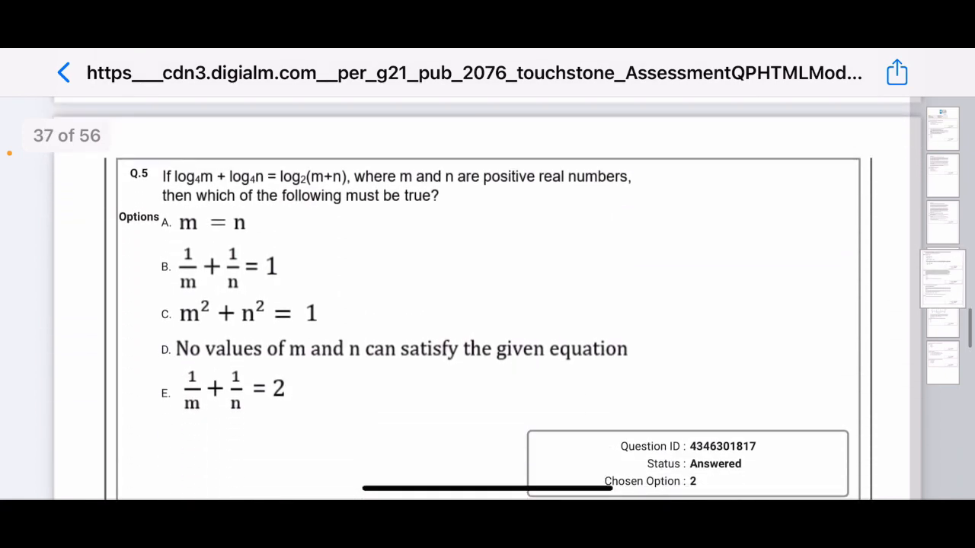
{"action": "scroll", "scroll_direction": "down", "scroll_amount": 3}
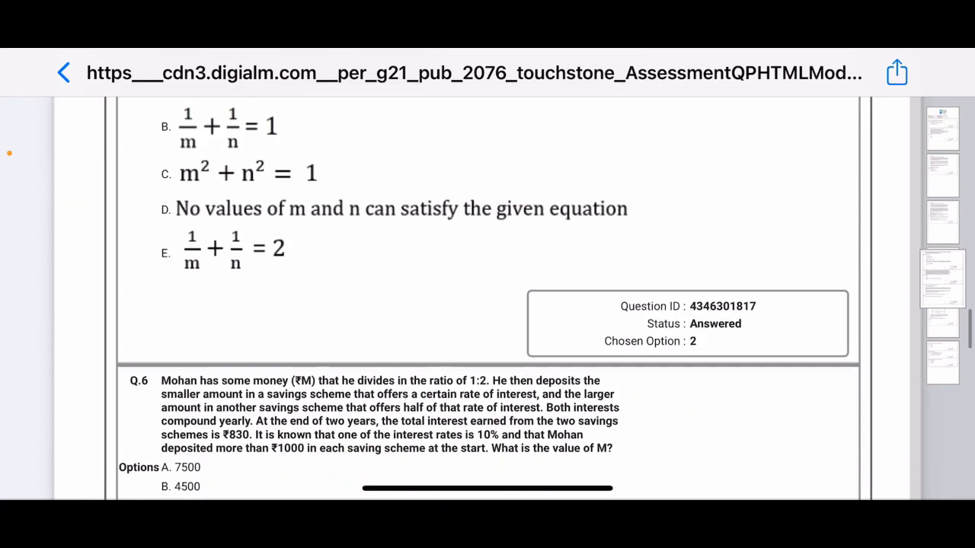
{"action": "scroll", "scroll_direction": "down", "scroll_amount": 3}
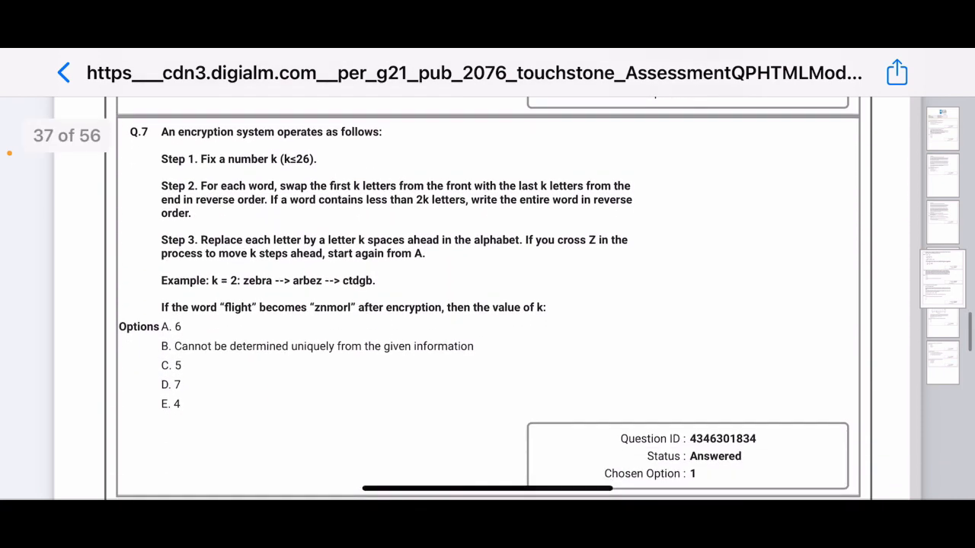
{"action": "scroll", "scroll_direction": "down", "scroll_amount": 3}
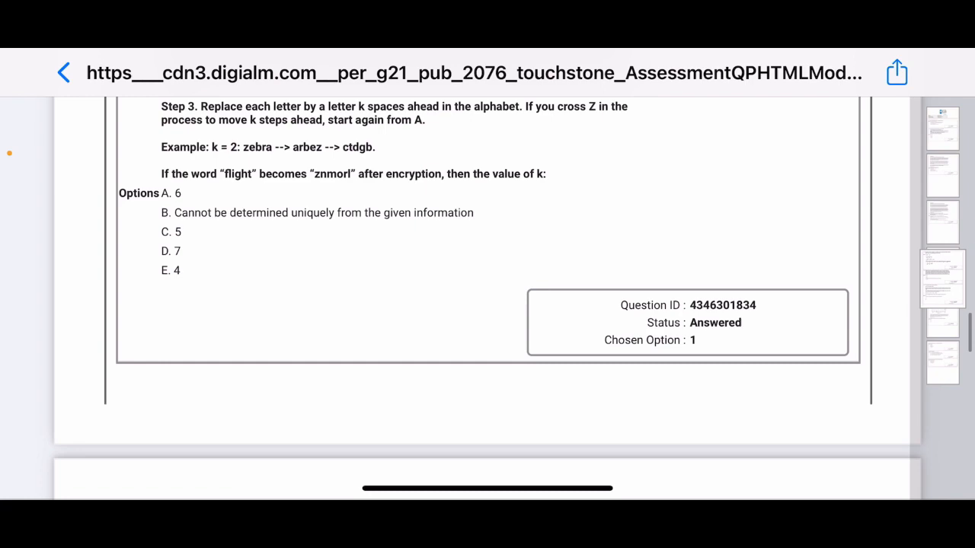
{"action": "scroll", "scroll_direction": "down", "scroll_amount": 3}
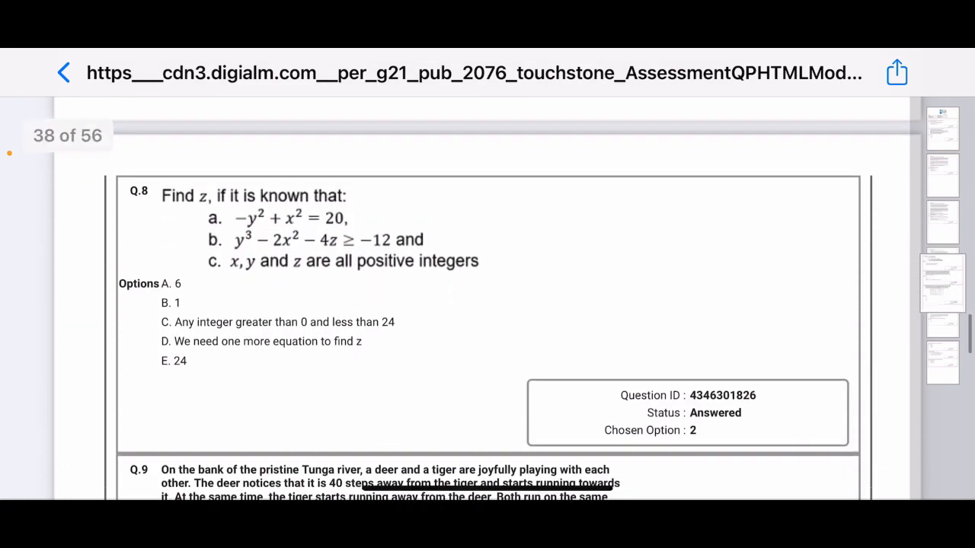
{"action": "scroll", "scroll_direction": "down", "scroll_amount": 3}
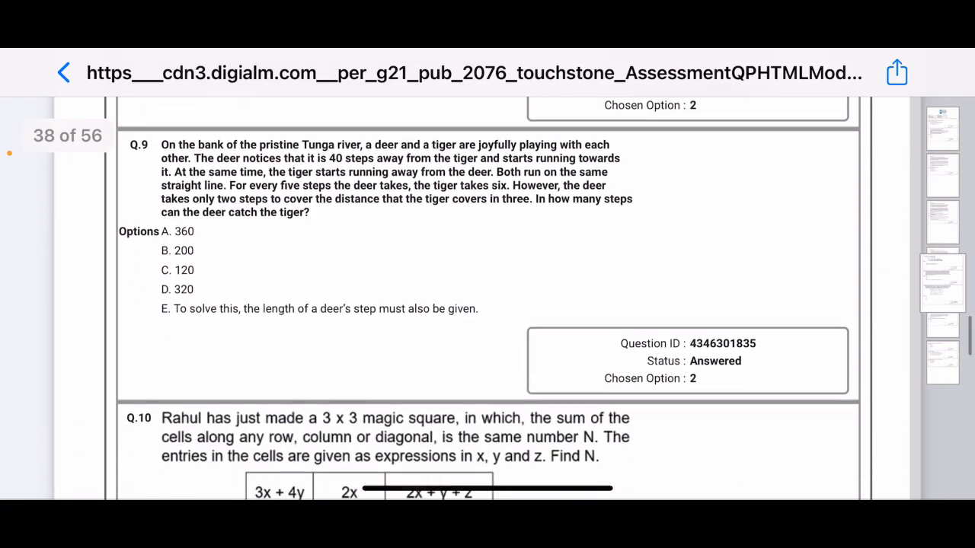
{"action": "scroll", "scroll_direction": "down", "scroll_amount": 3}
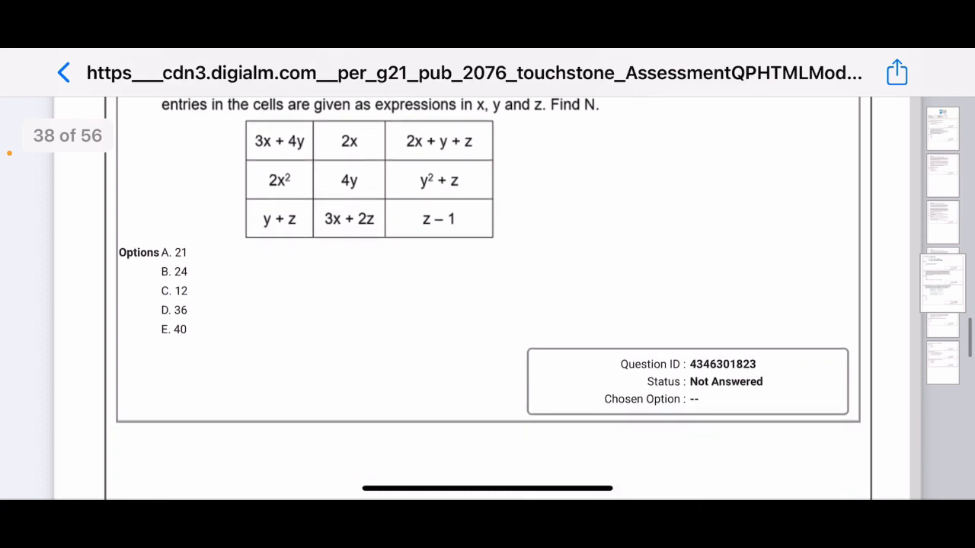